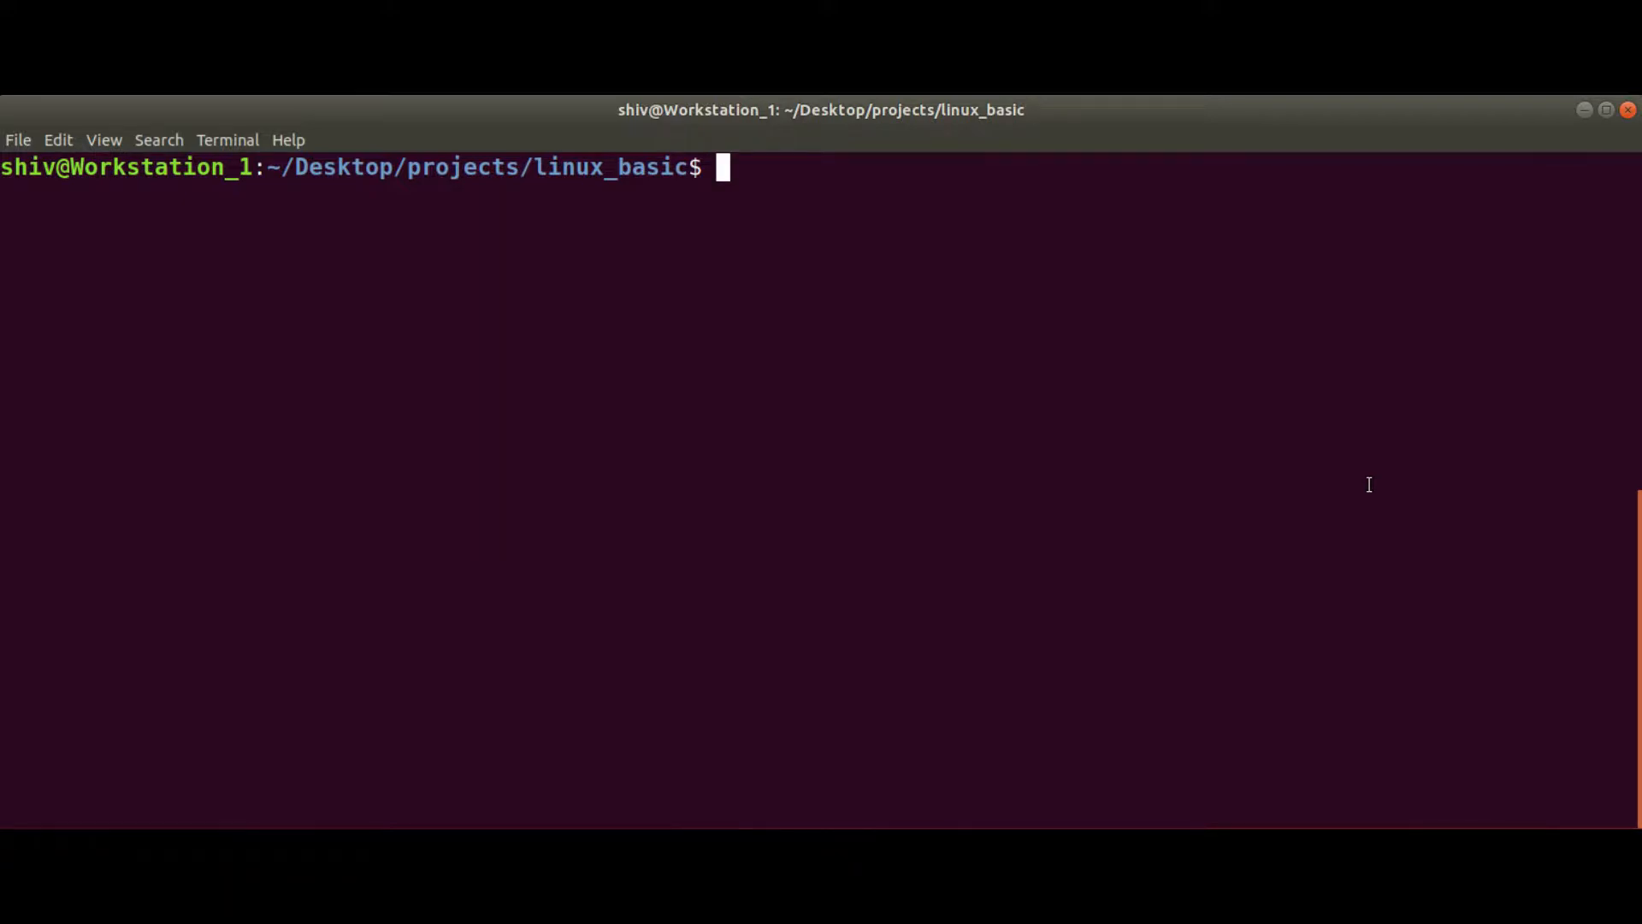
- Run ls -al to list every linux_basic entry, hidden ones included, with permissions, sizes and dates
{"action": "type", "text": "ls"}
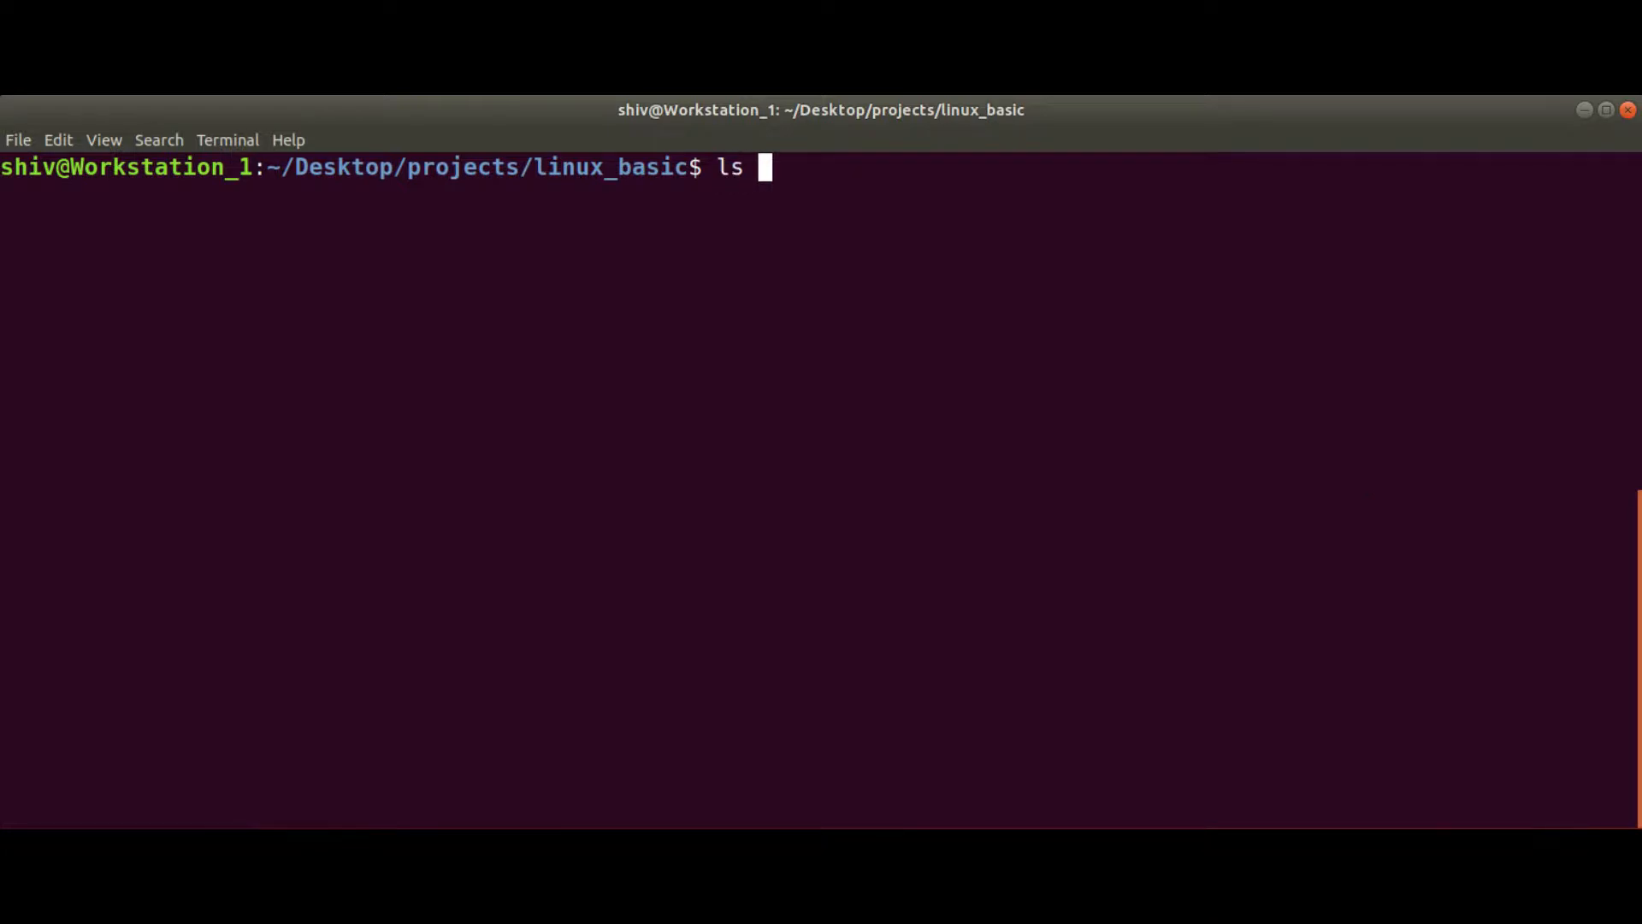
{"action": "type", "text": "-al"}
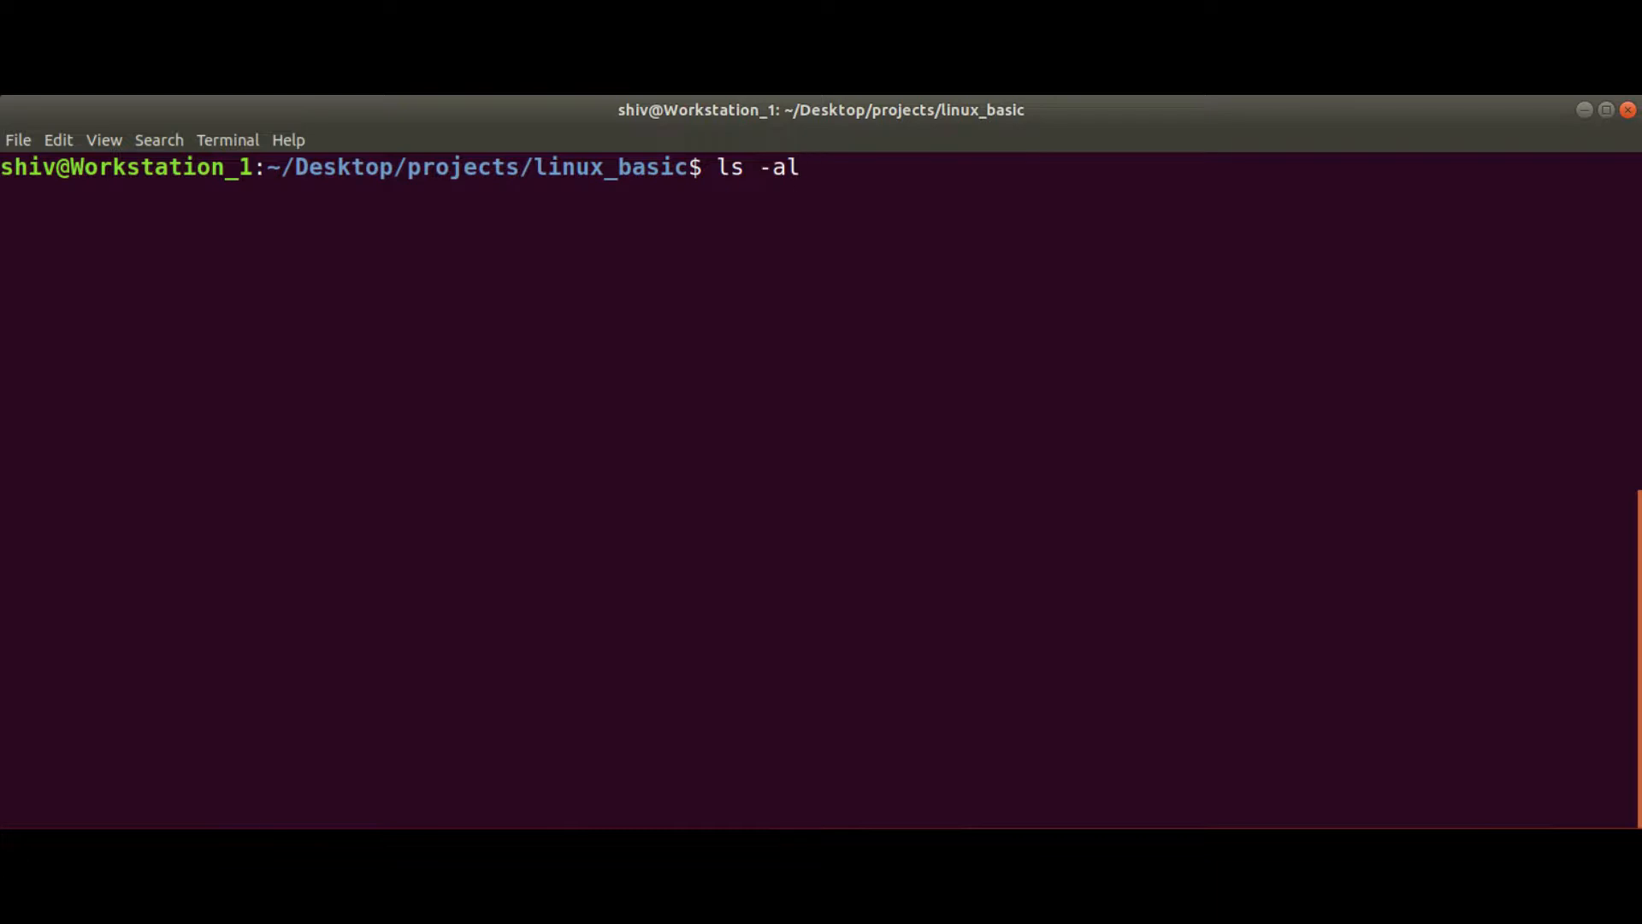
{"action": "key", "text": "Return"}
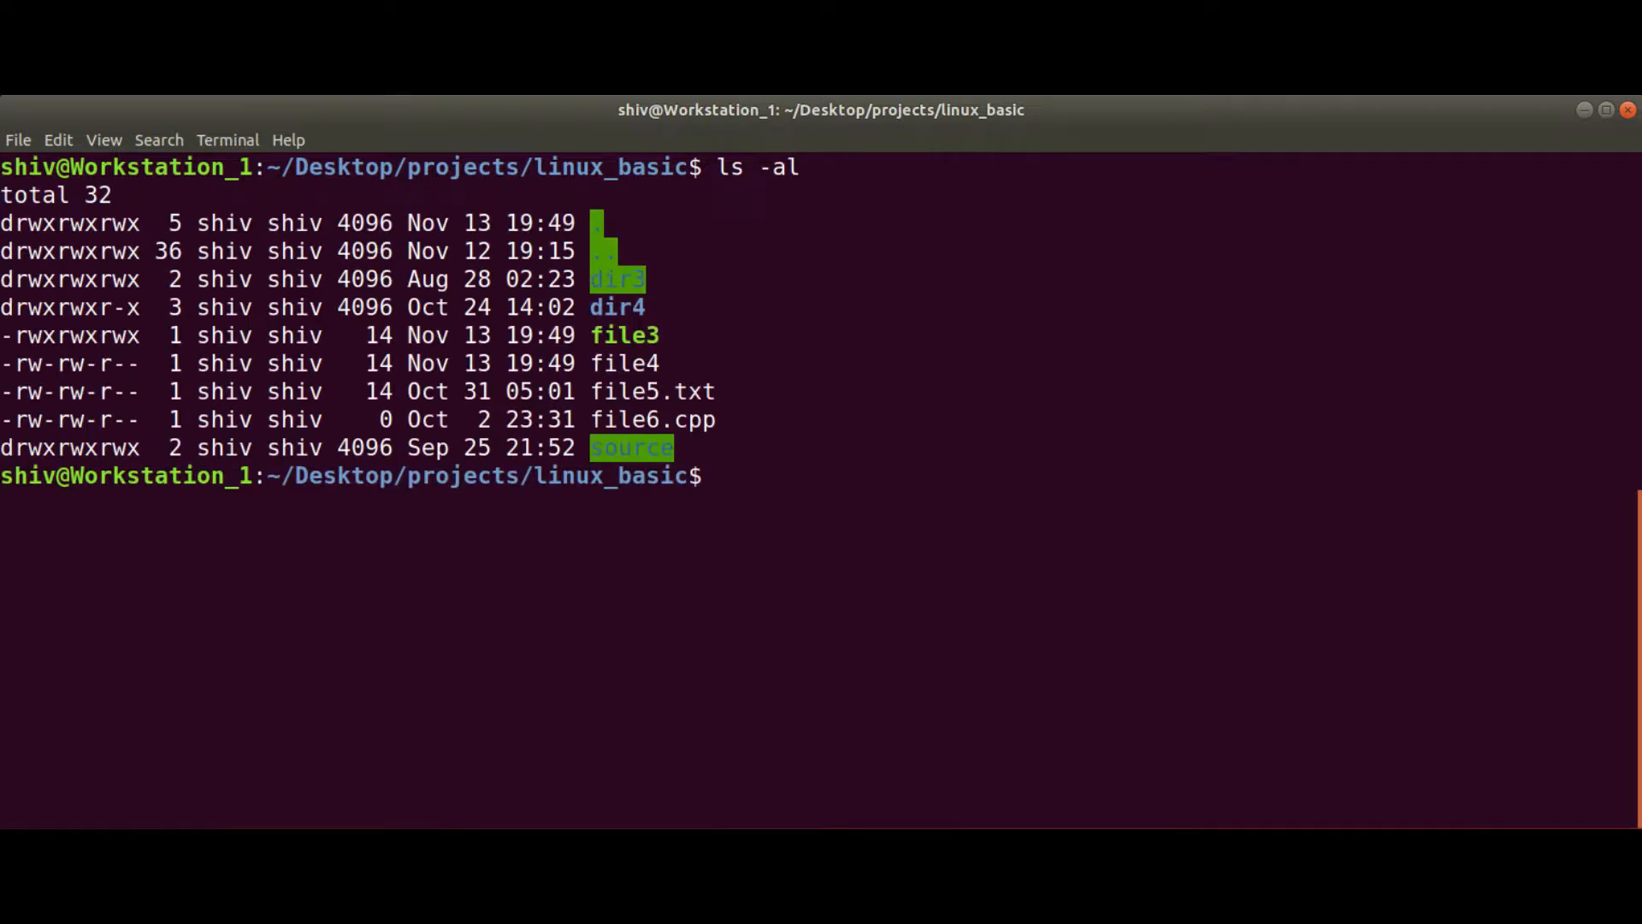
{"action": "mouse_move", "coordinate": [1161, 503]}
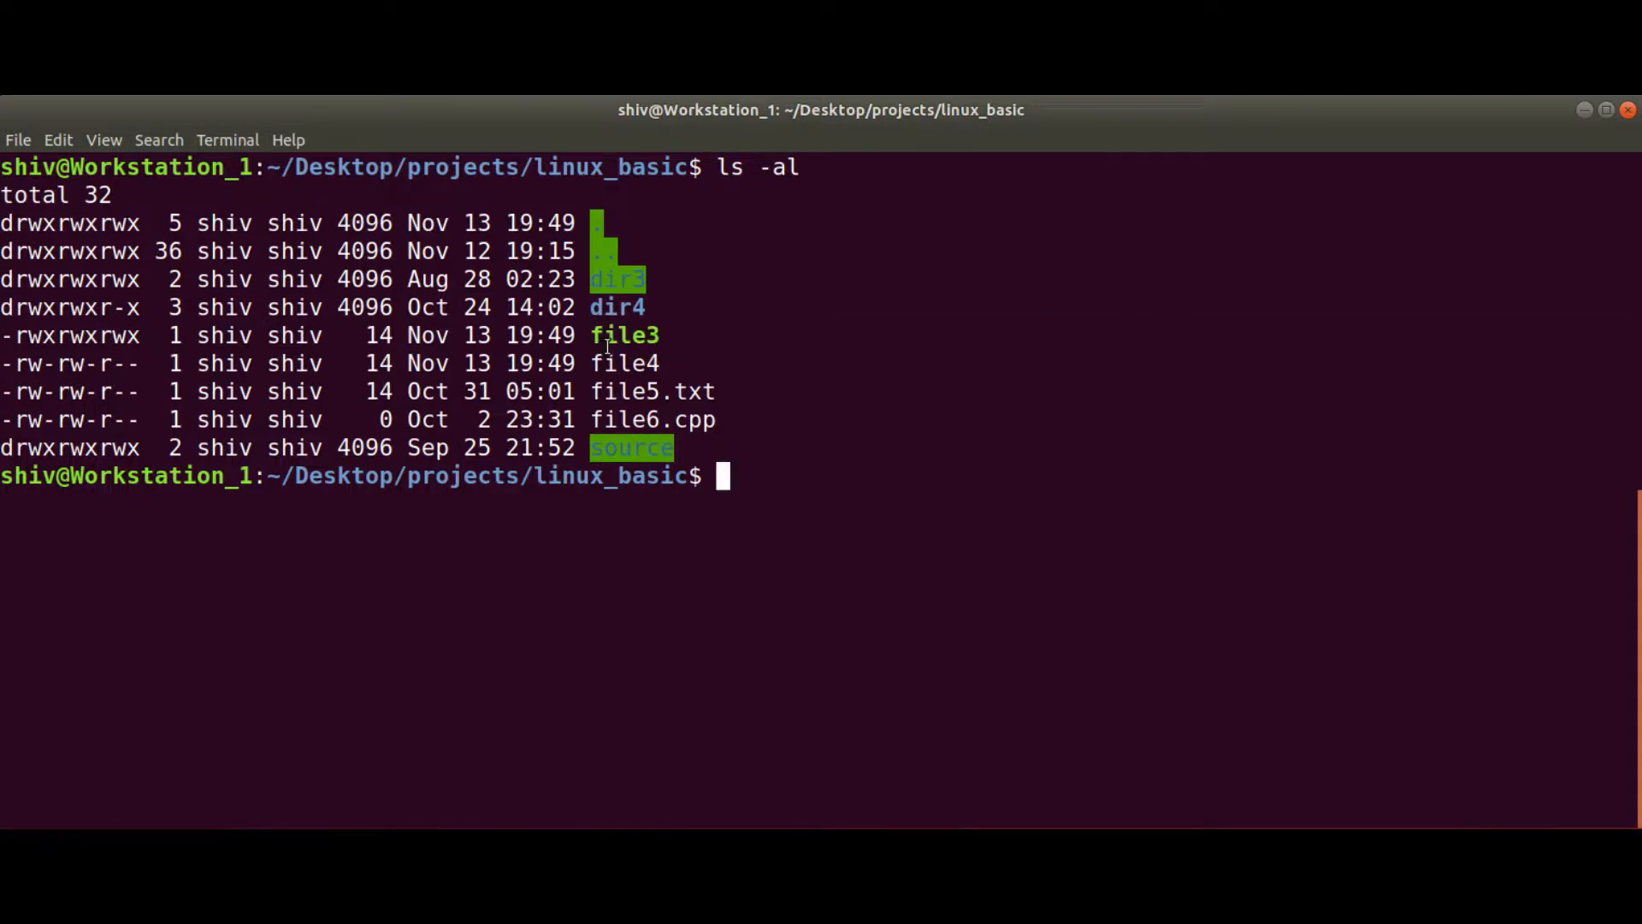
- Print file3, file4 and file5.txt one at a time with separate cat commands
{"action": "type", "text": "cat"}
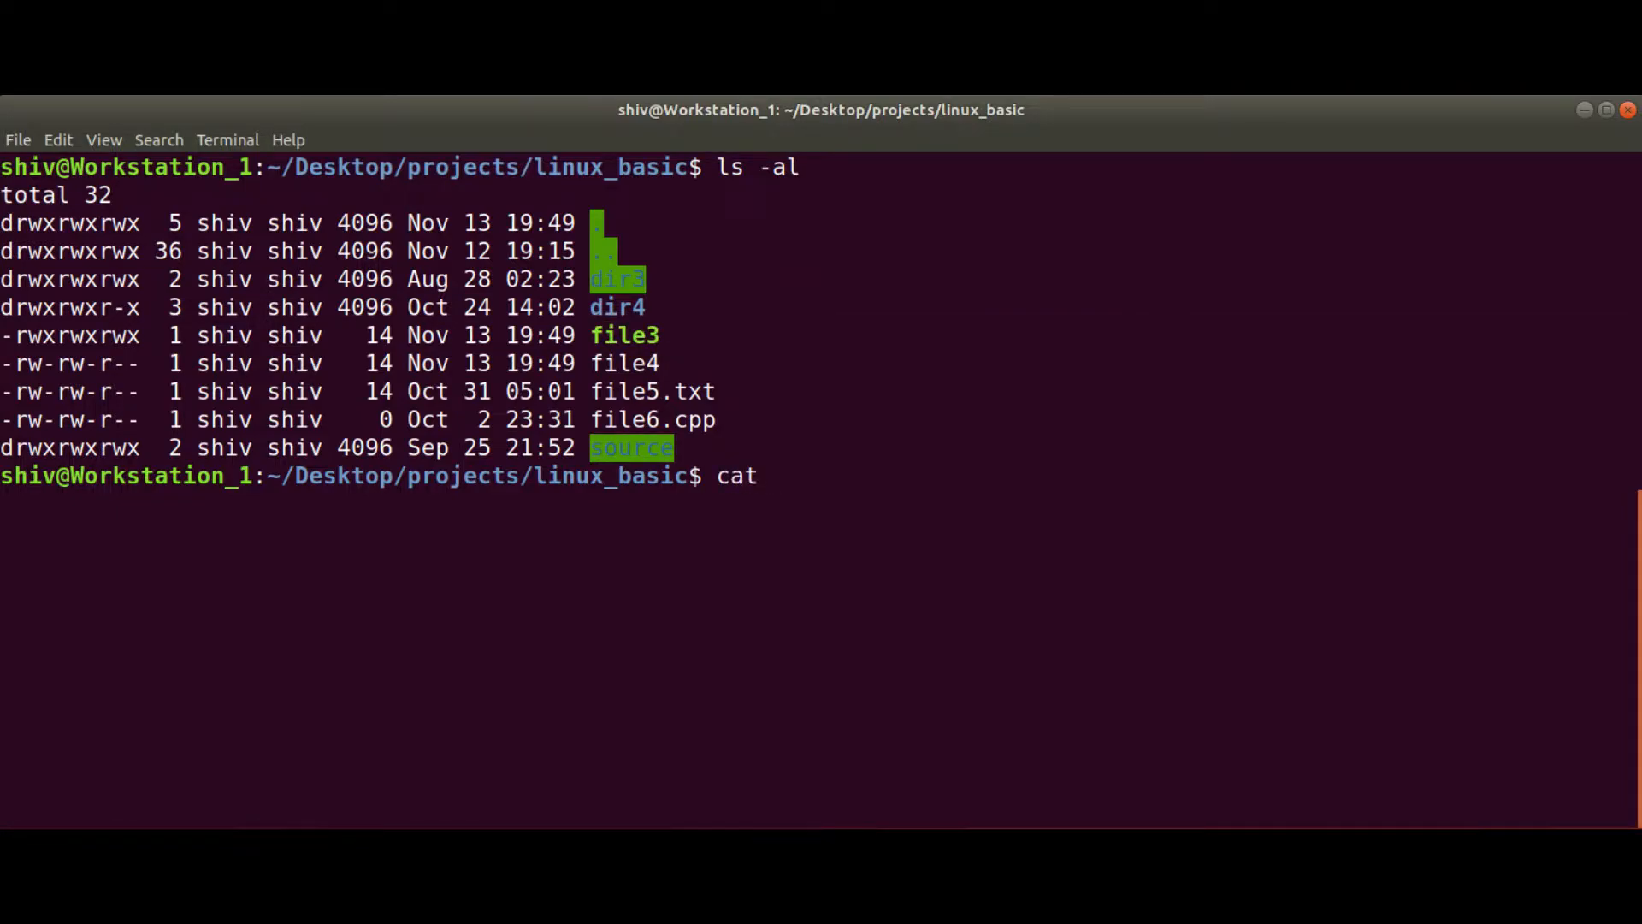
{"action": "type", "text": "file3"}
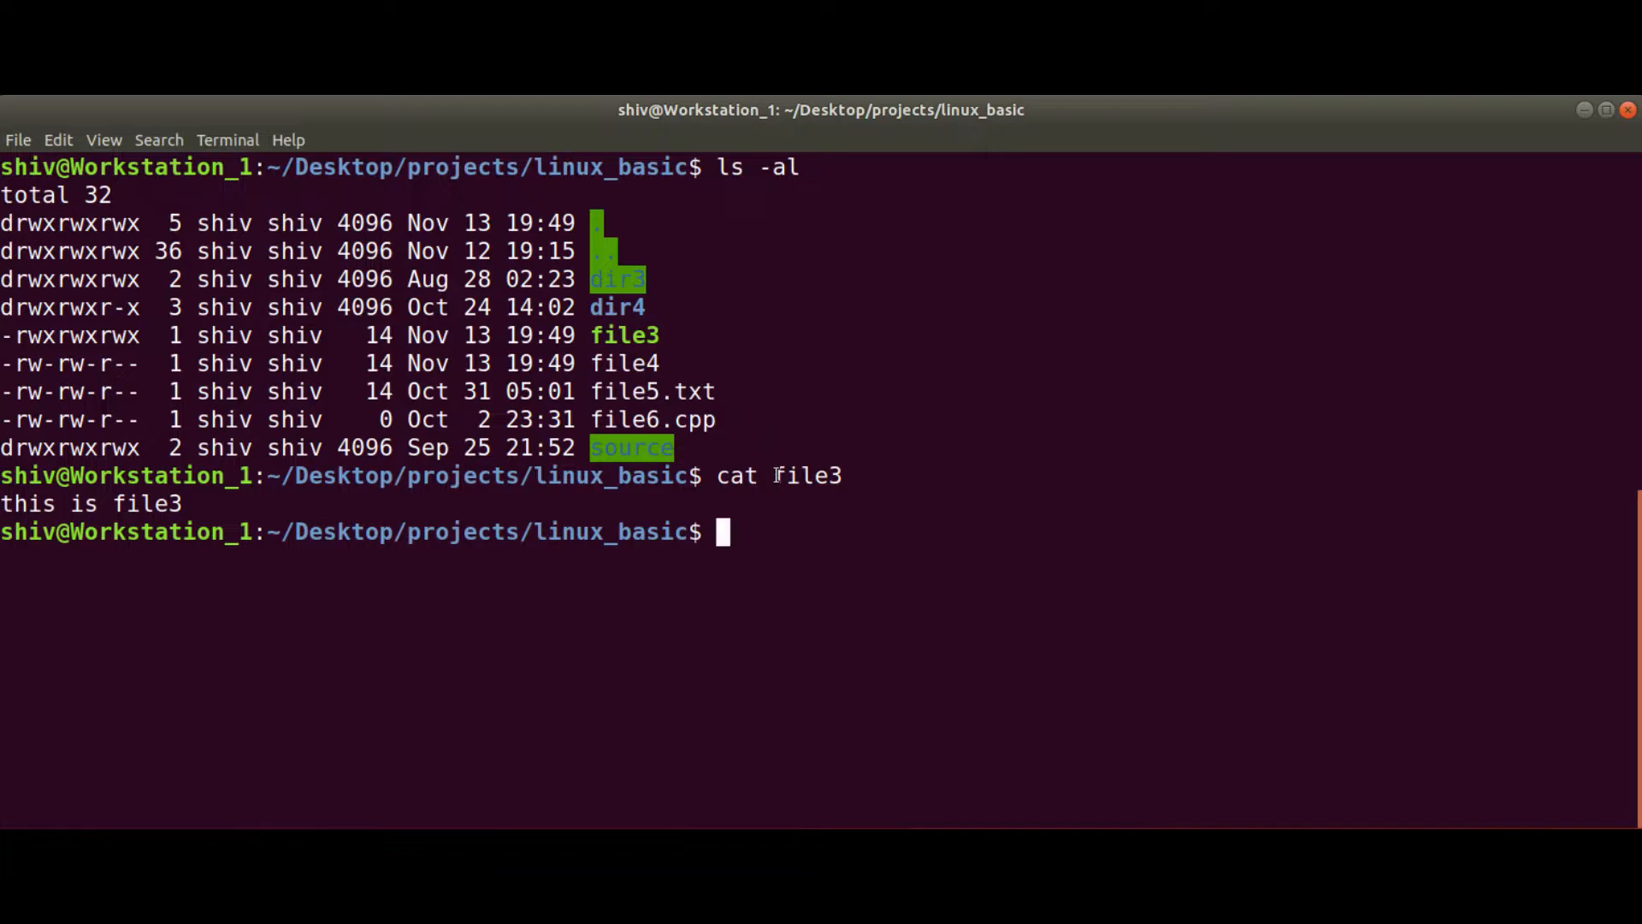
{"action": "double_click", "coordinate": [806, 474]}
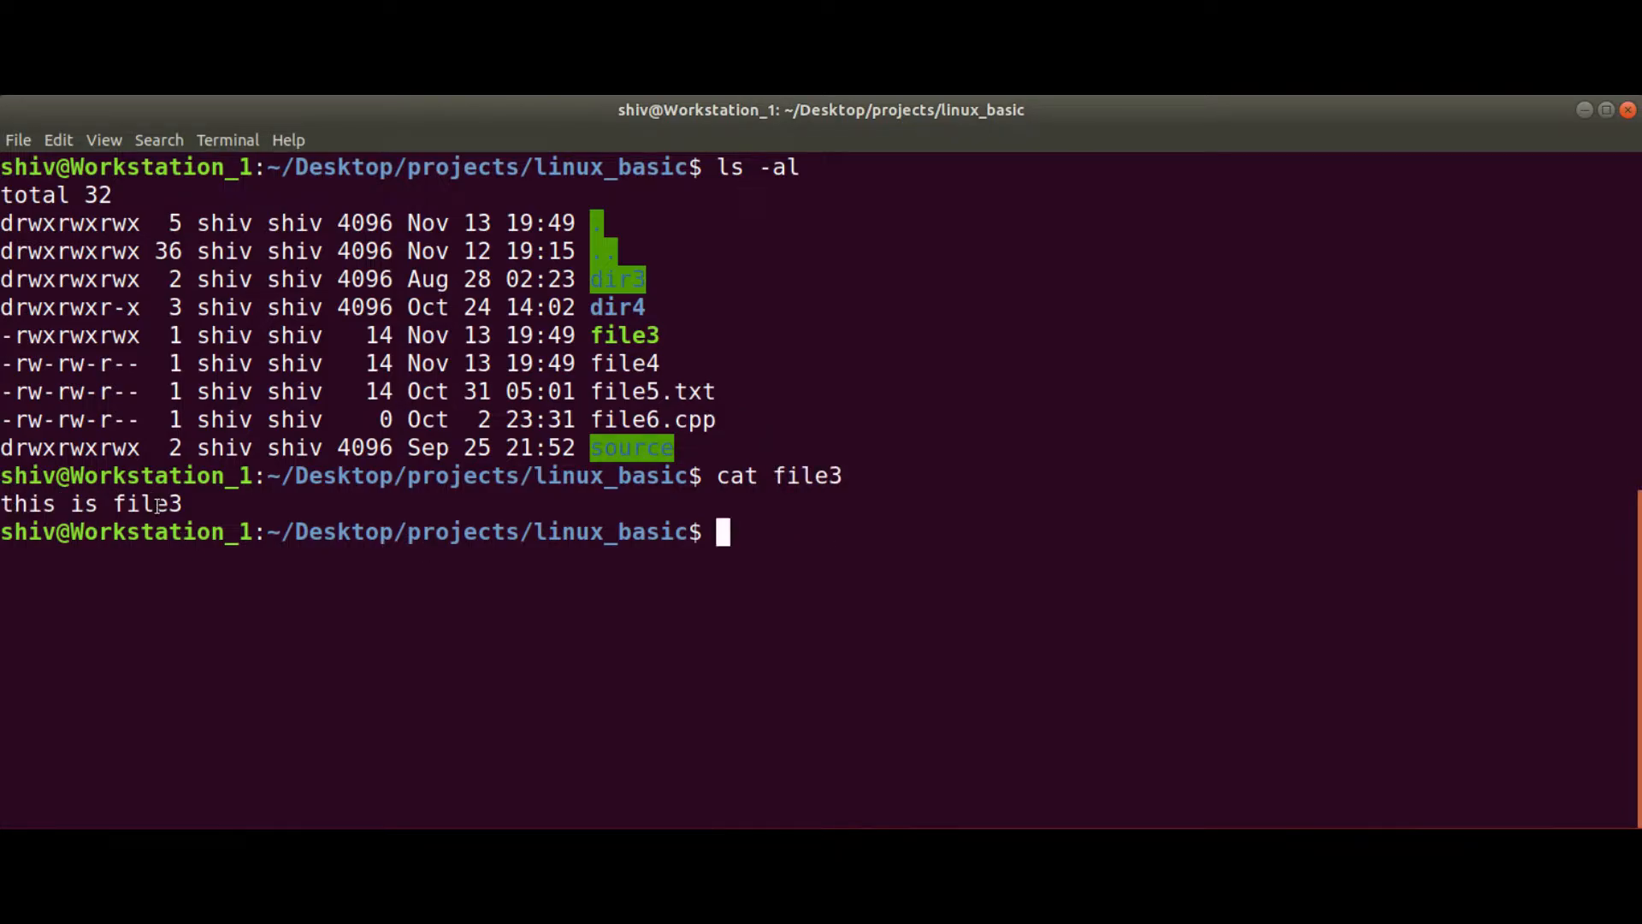
{"action": "type", "text": "cat"}
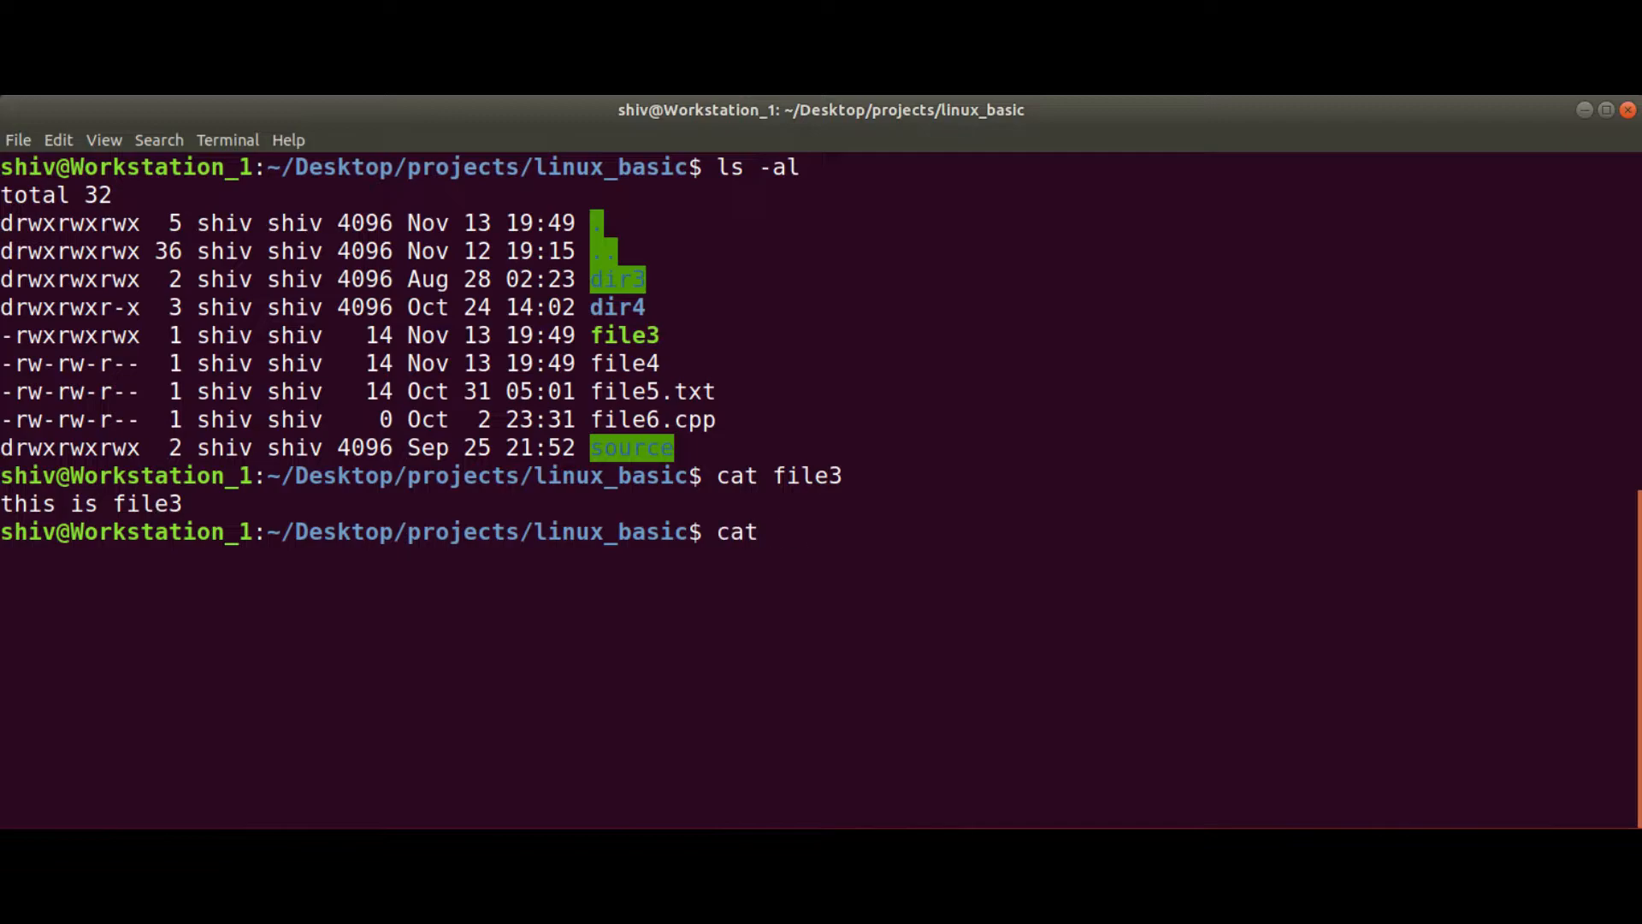
{"action": "type", "text": "file4"}
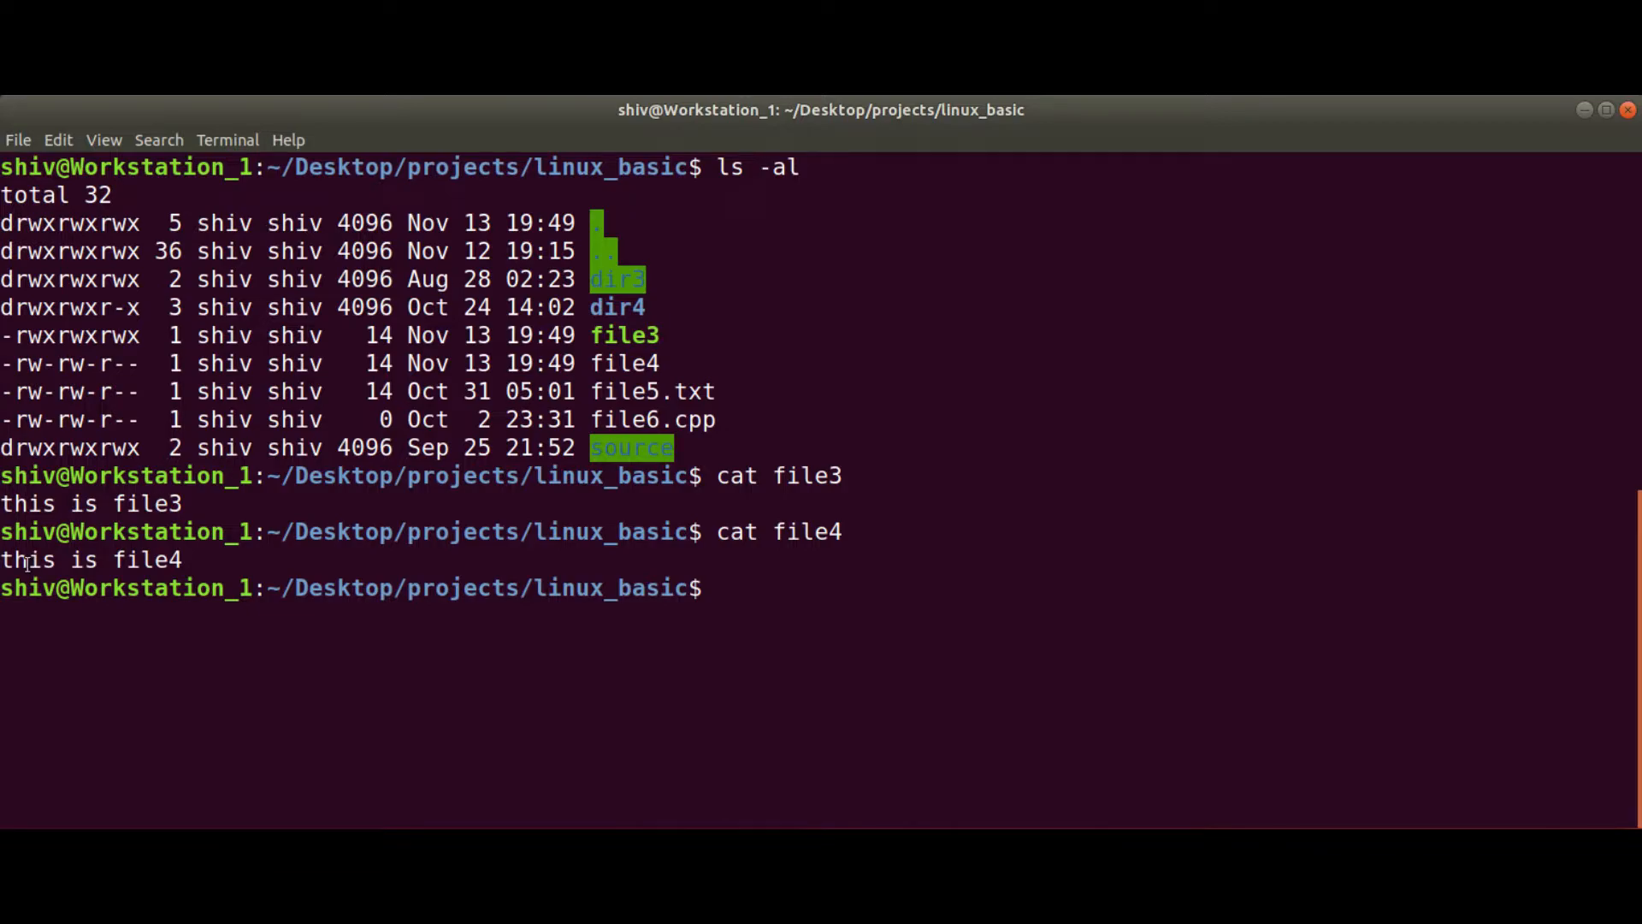
{"action": "type", "text": "cat file4"}
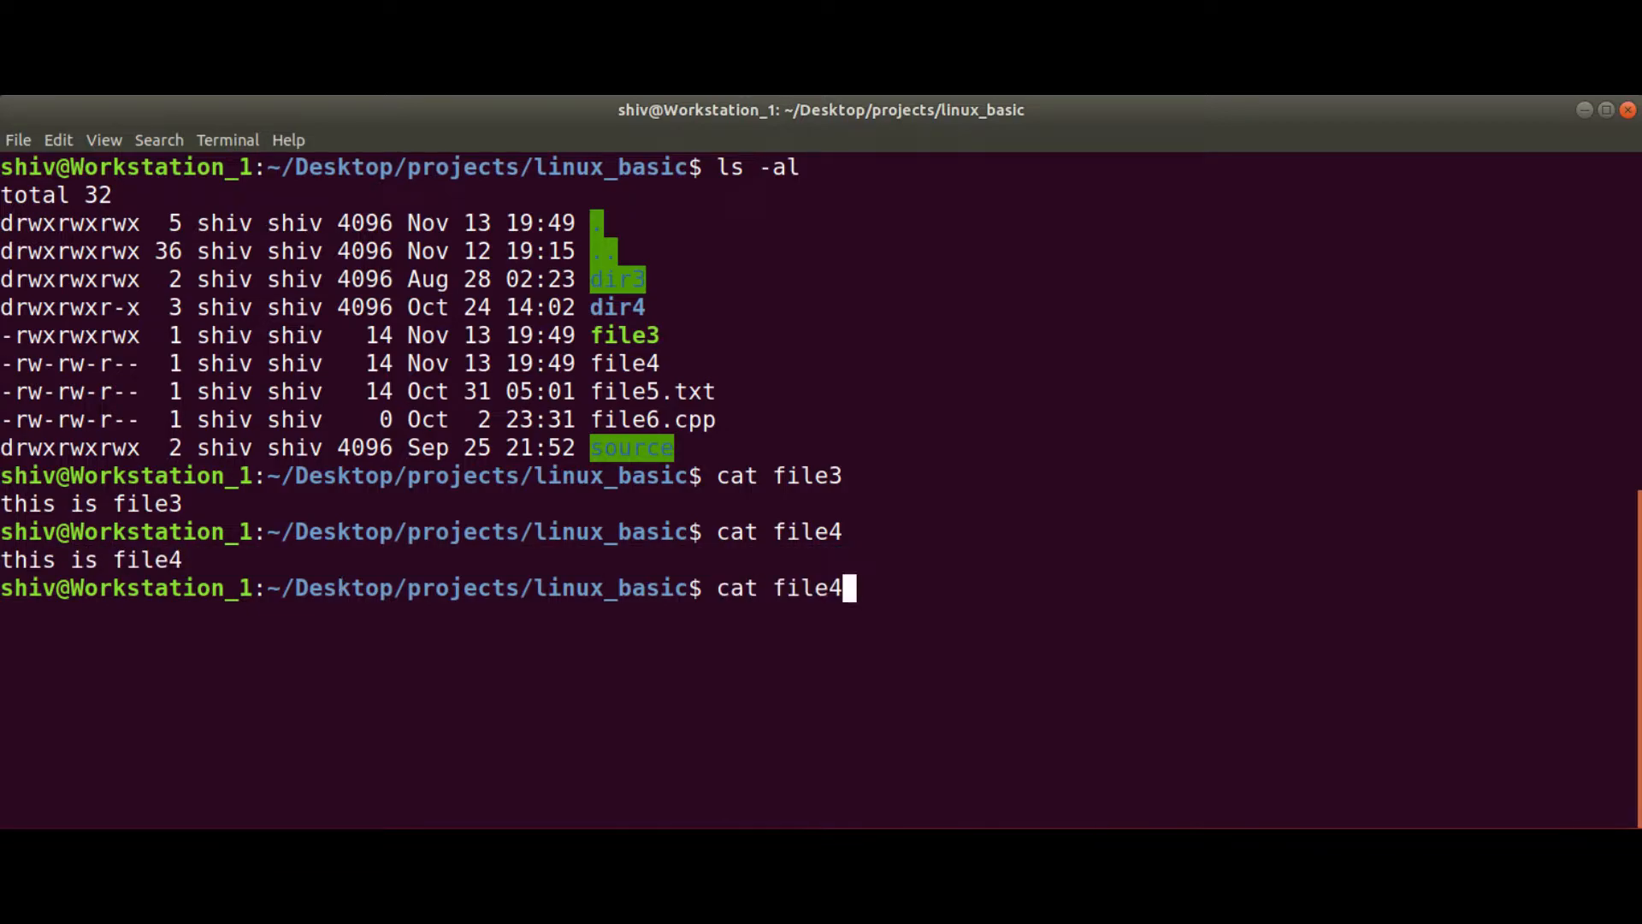
{"action": "key", "text": "Backspace"}
{"action": "type", "text": "5.txt"}
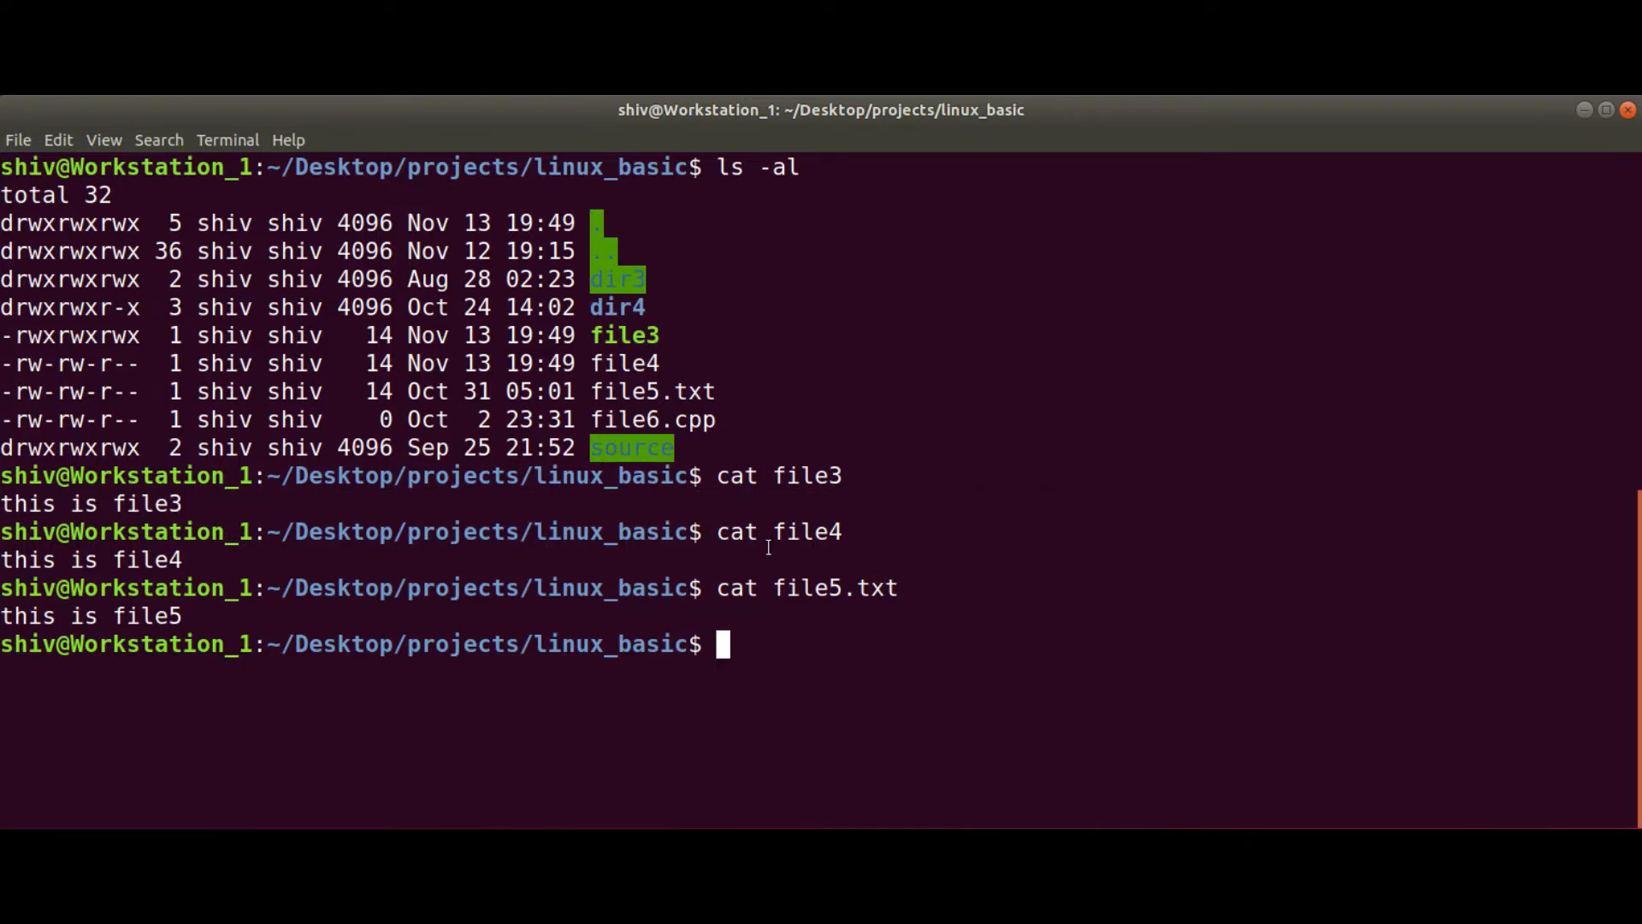
{"action": "mouse_move", "coordinate": [1104, 563]}
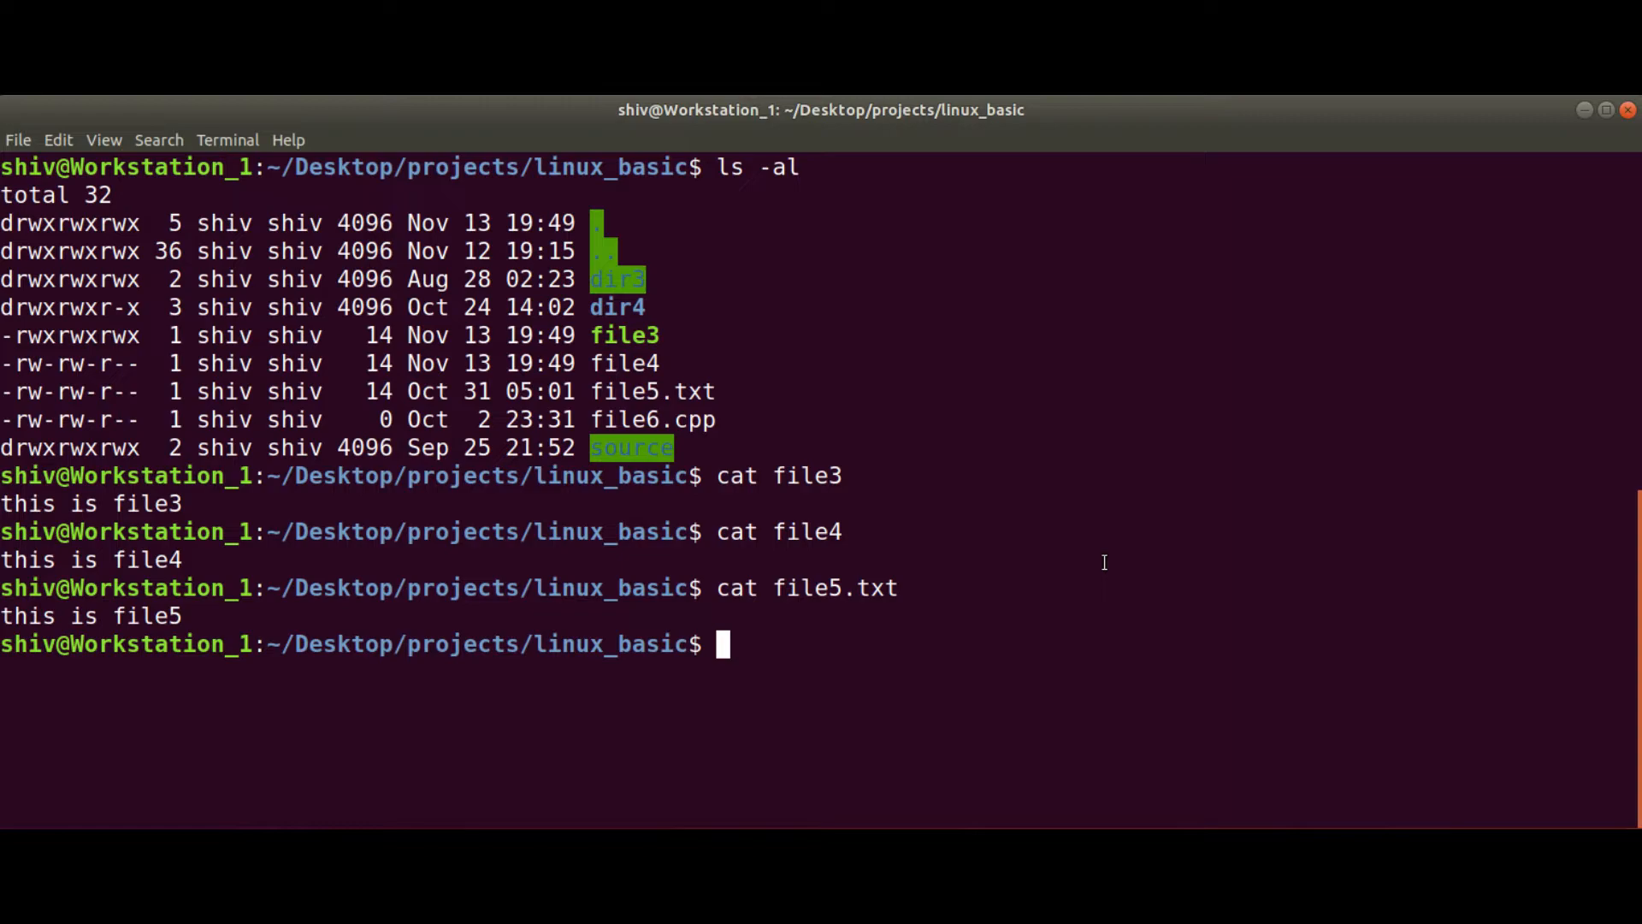
{"action": "mouse_move", "coordinate": [814, 474]}
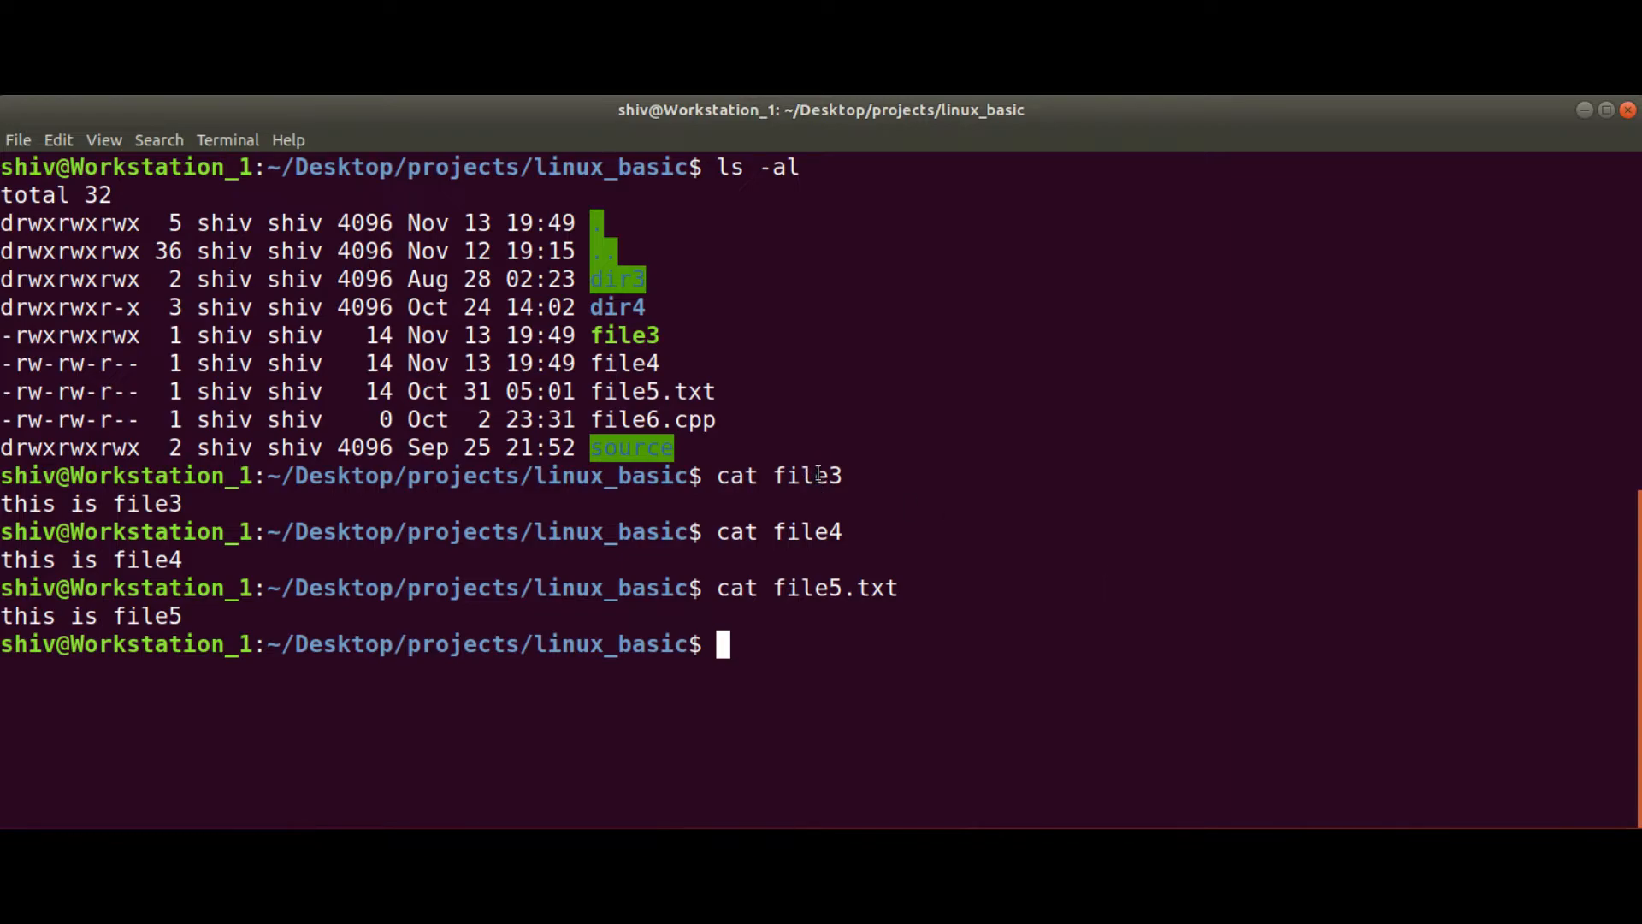
{"action": "double_click", "coordinate": [806, 531]}
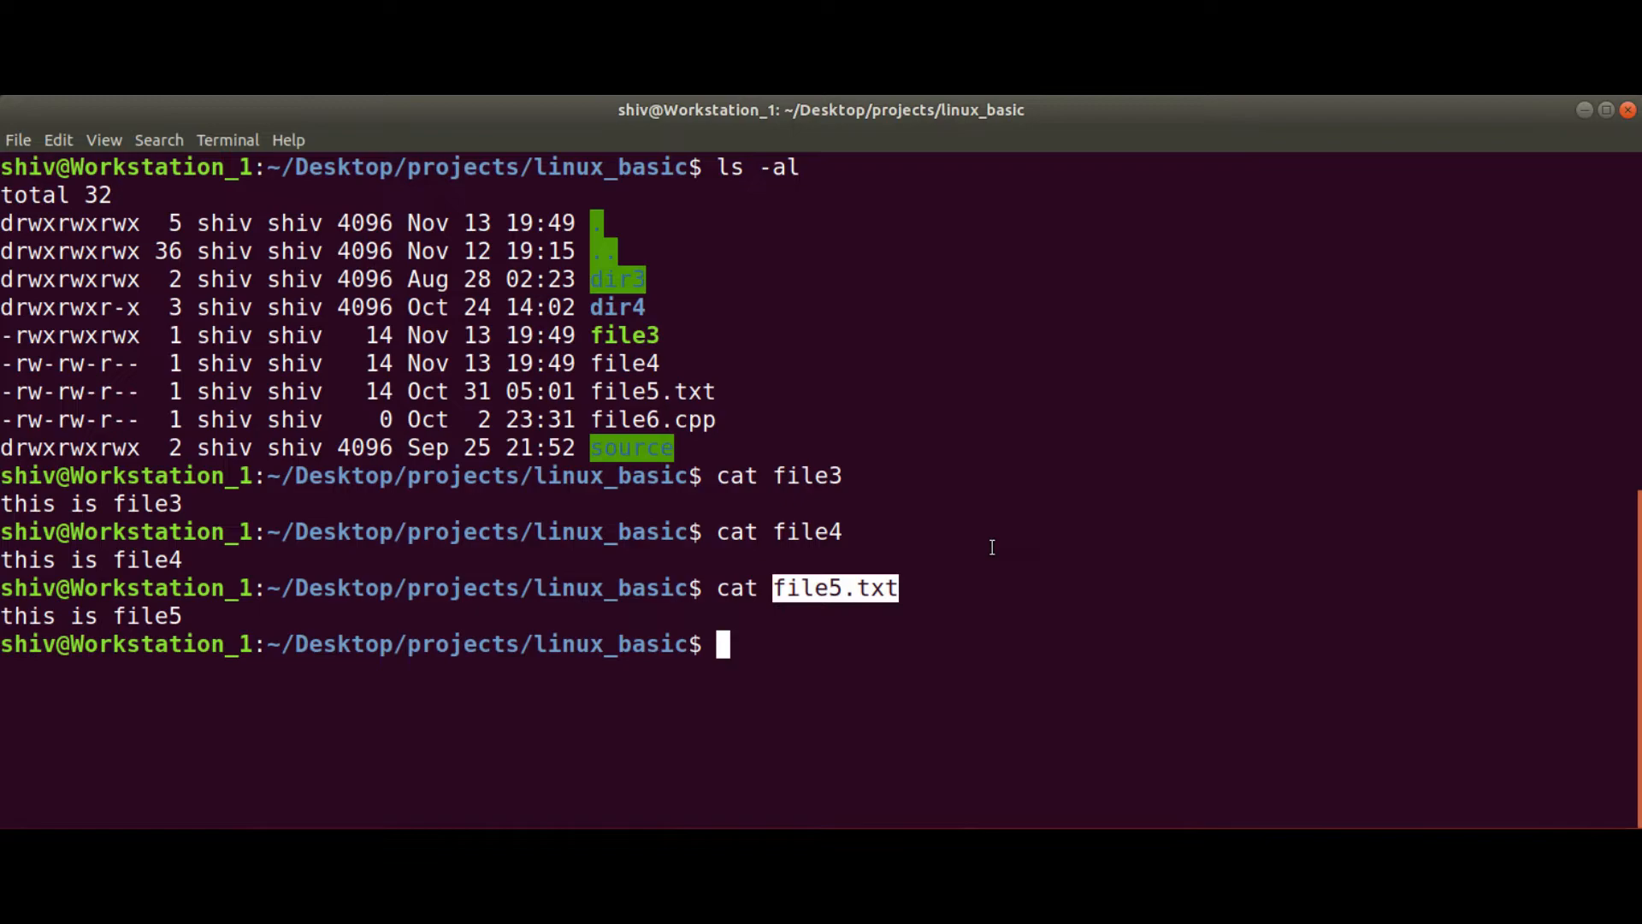
- Run cat file3 file4 file5.txt to print all three files in one combined output
{"action": "type", "text": "cat"}
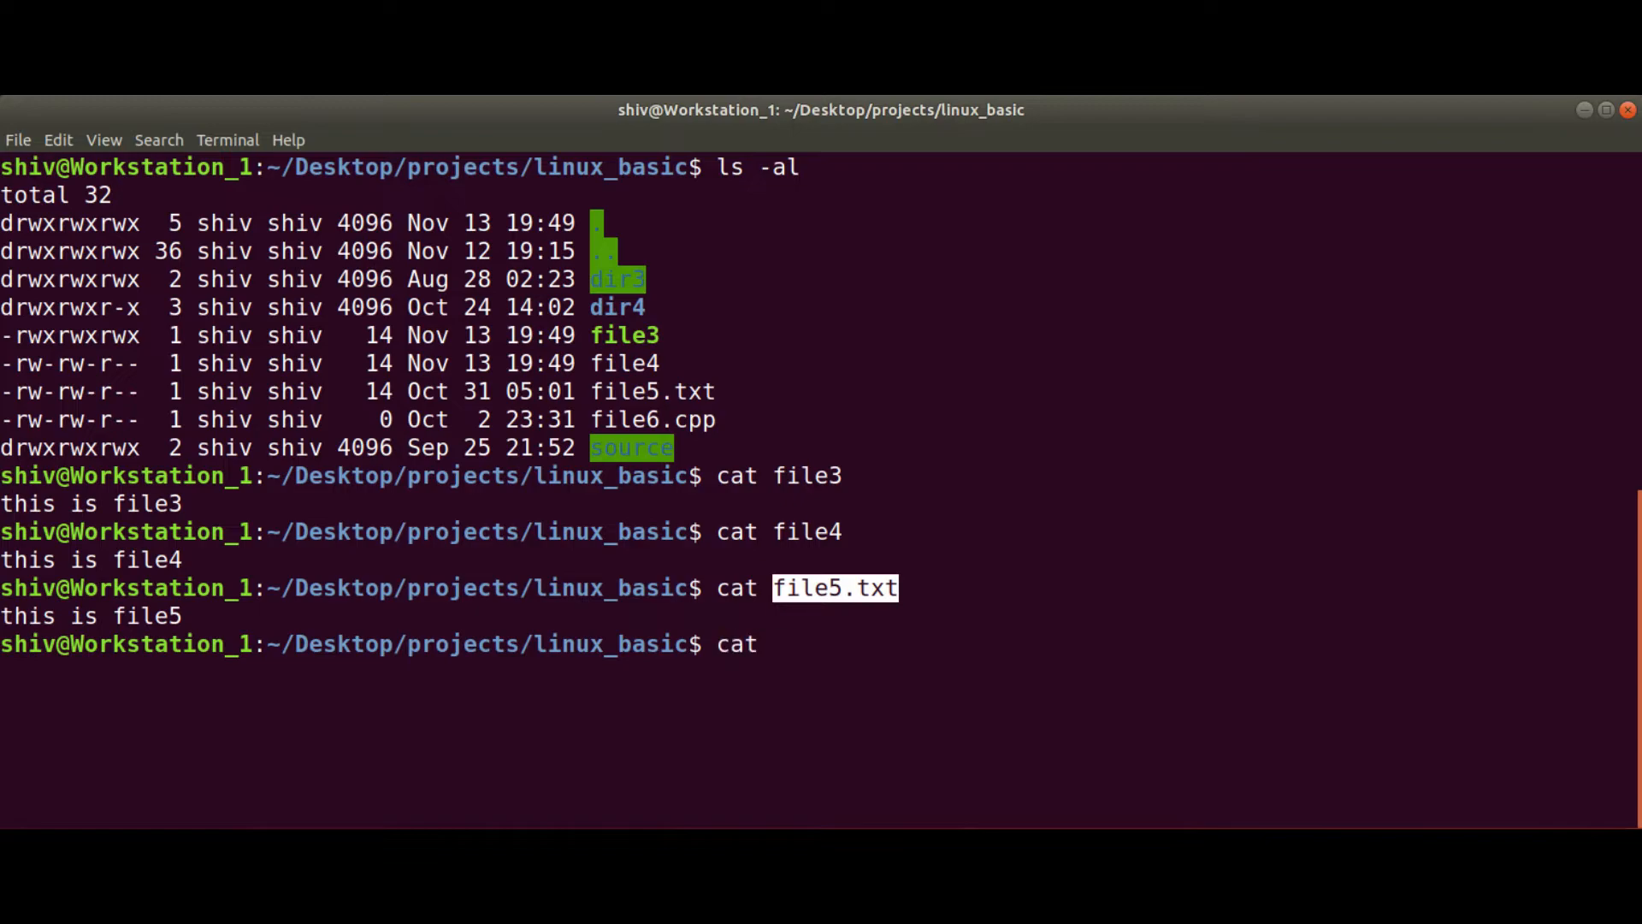
{"action": "type", "text": "file3 file"}
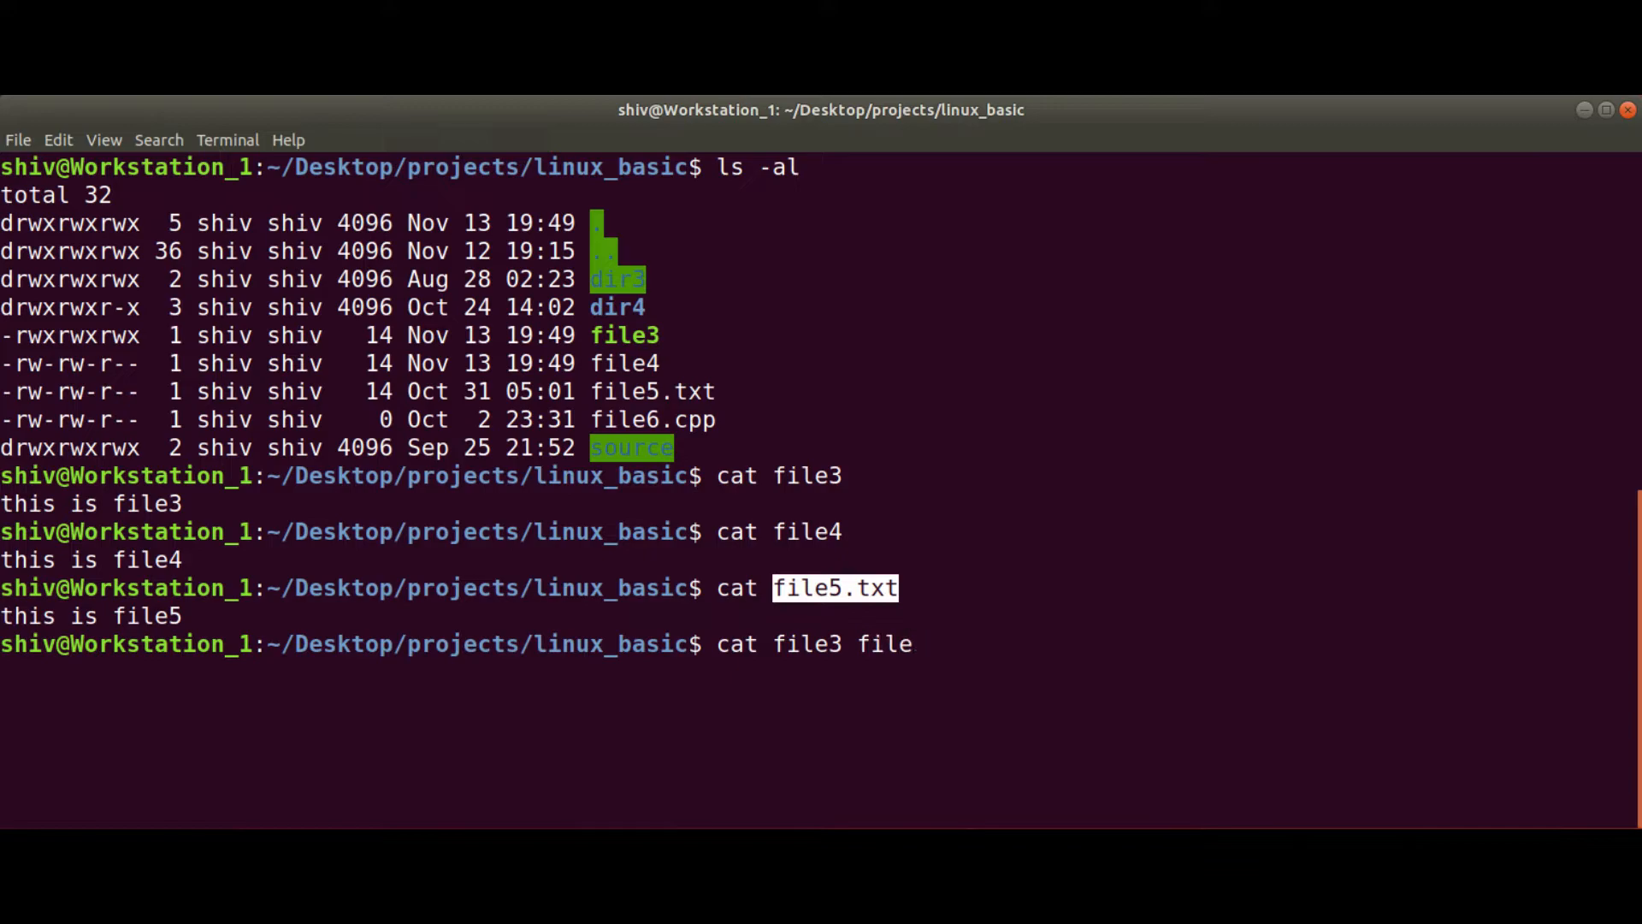
{"action": "type", "text": "4 file"}
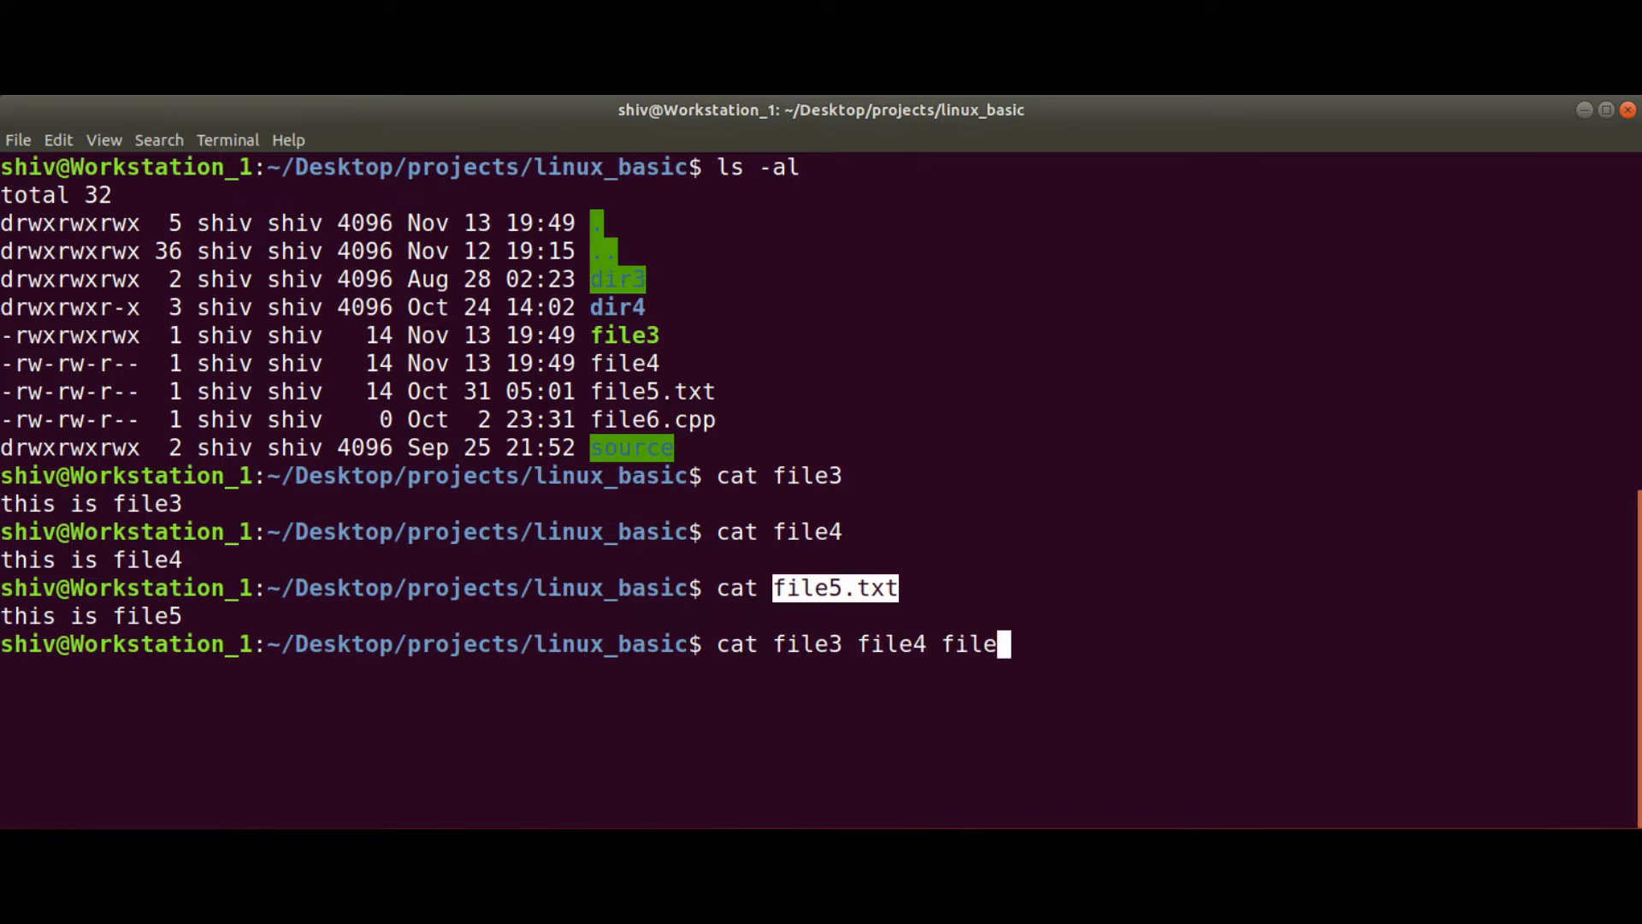
{"action": "type", "text": "5.txt"}
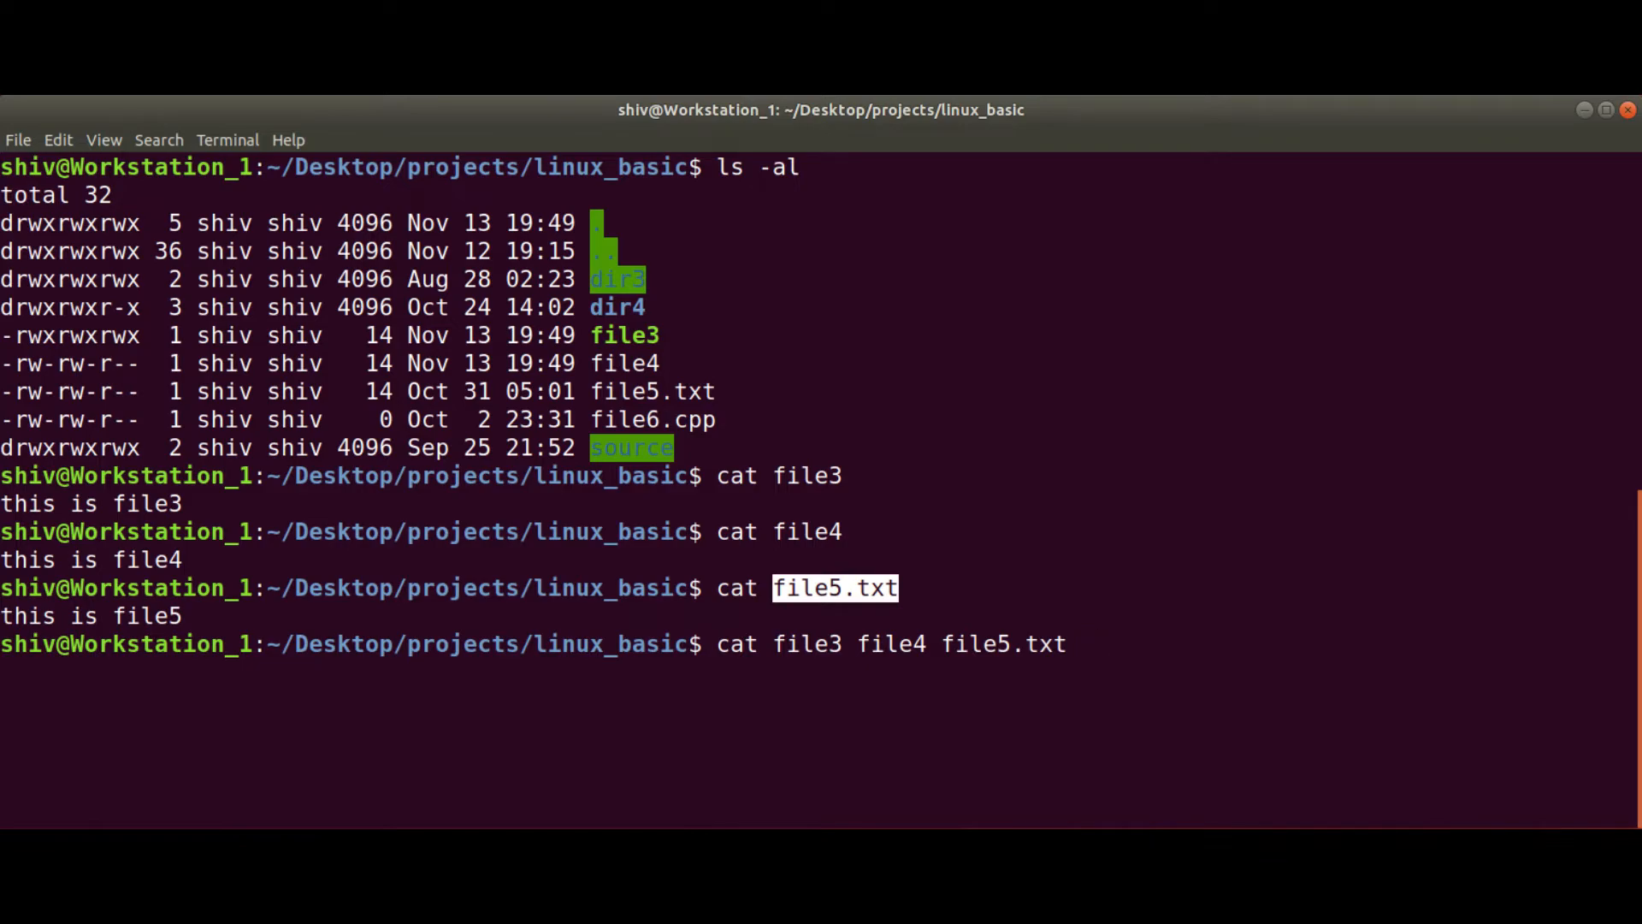
{"action": "key", "text": "Return"}
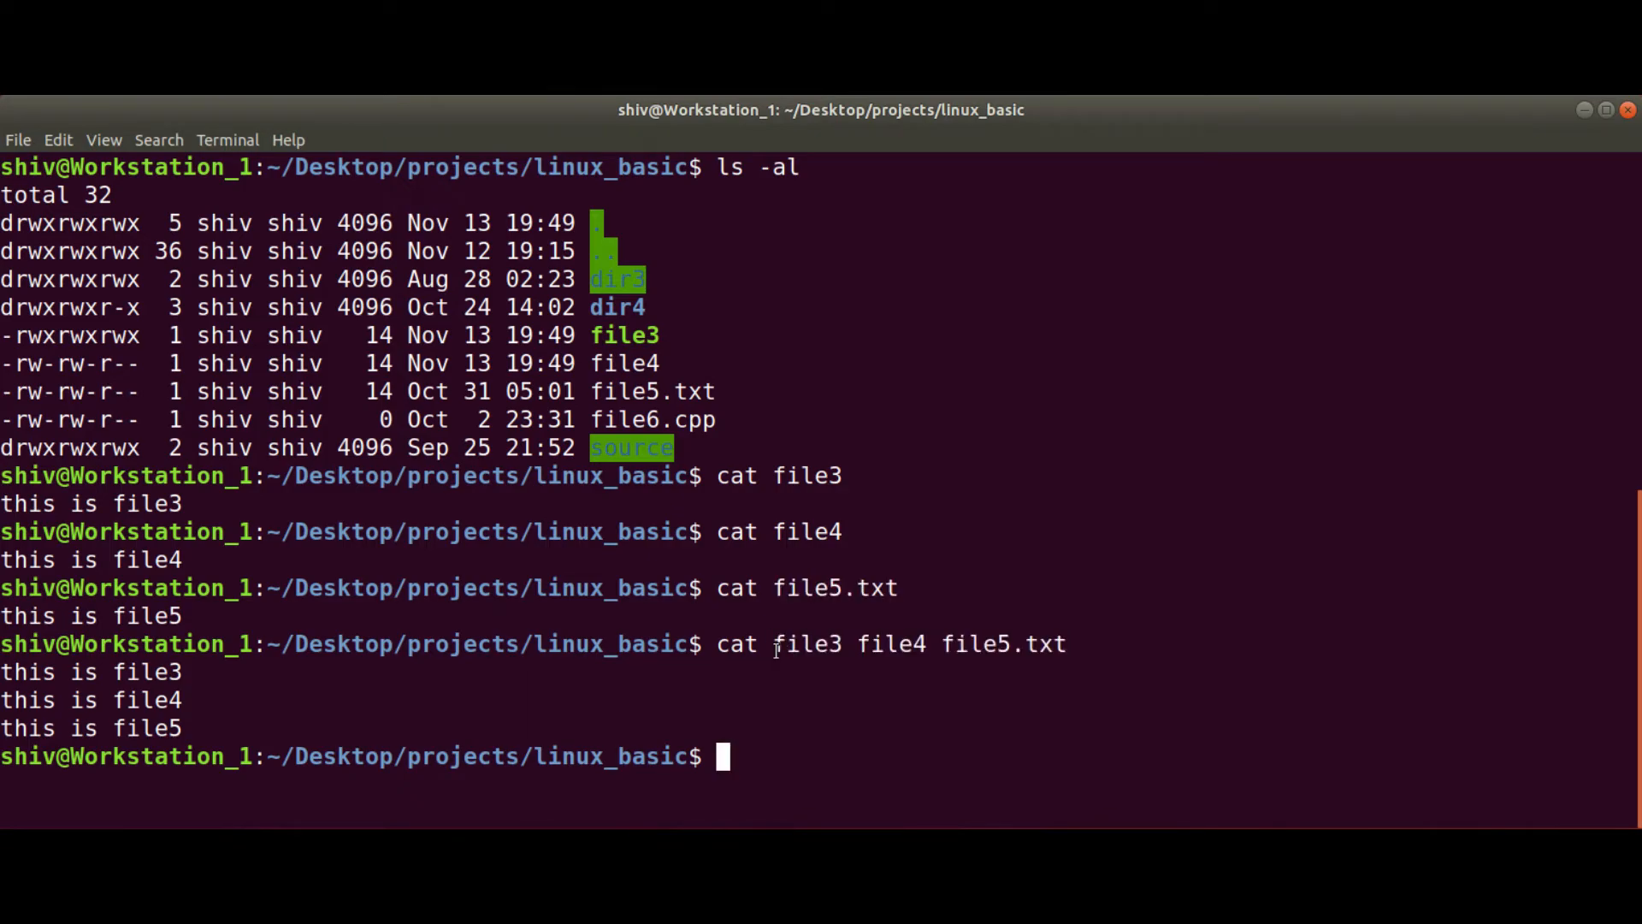
{"action": "double_click", "coordinate": [736, 643]}
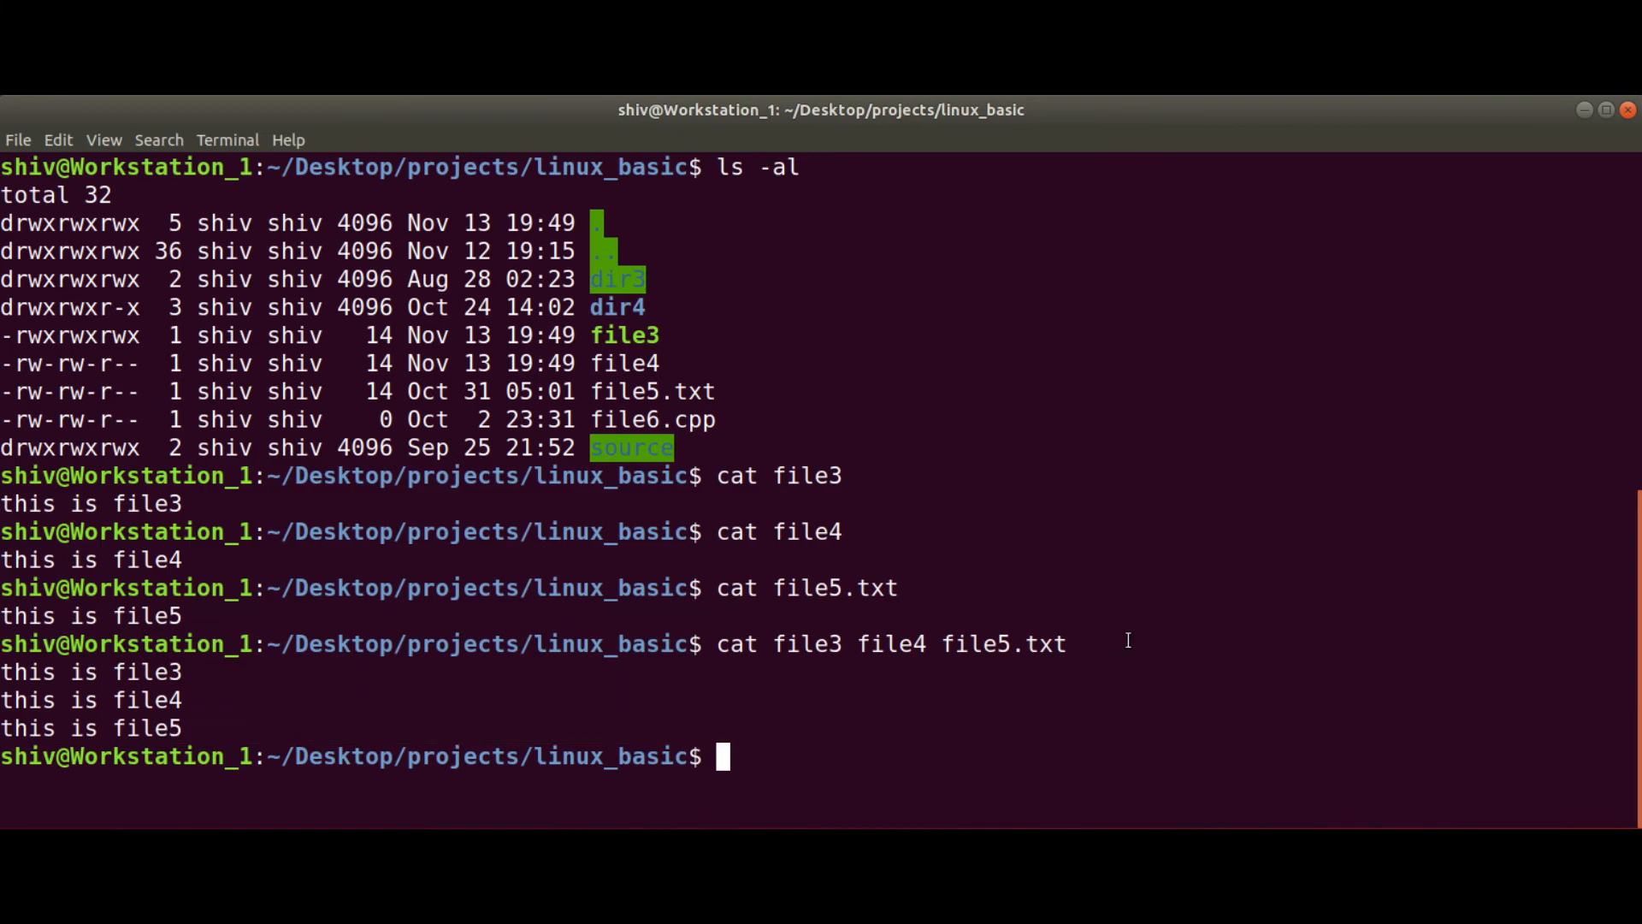
{"action": "mouse_move", "coordinate": [1380, 568]}
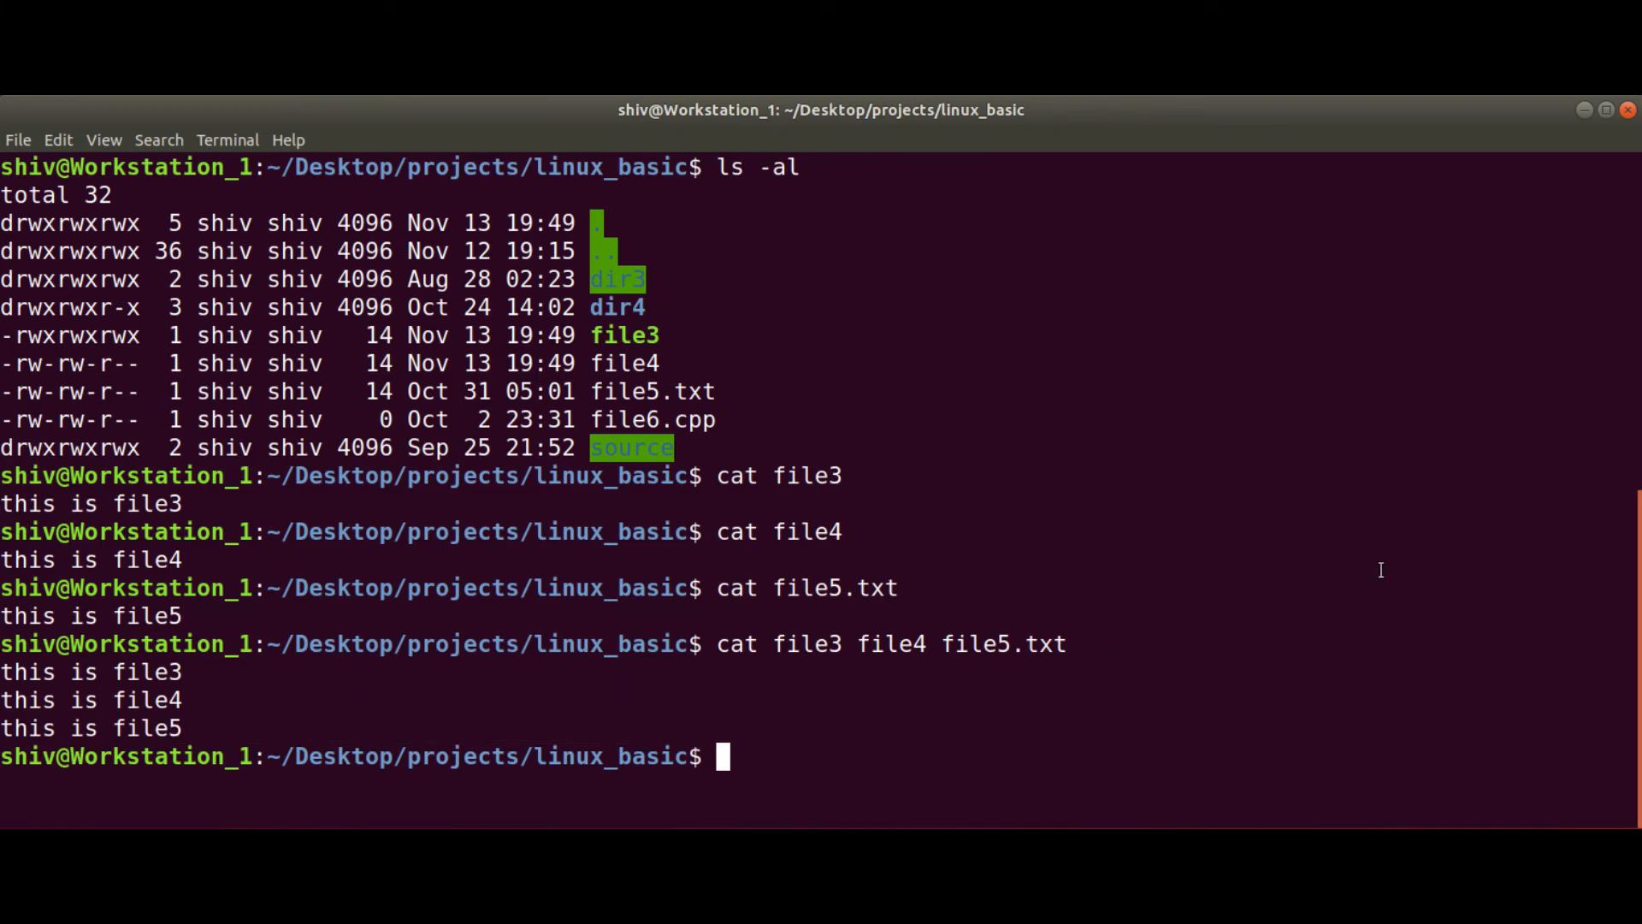